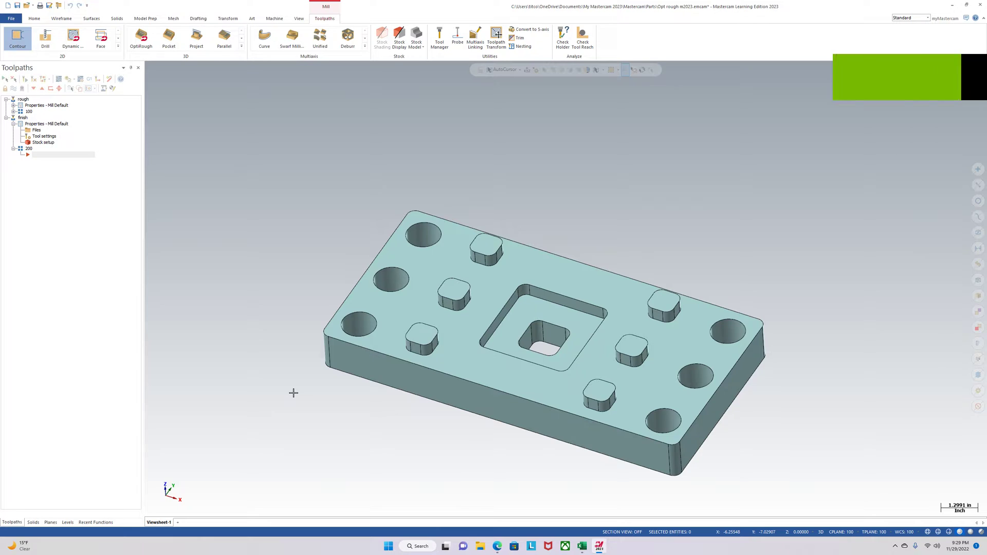
pyautogui.moveTo(315, 384)
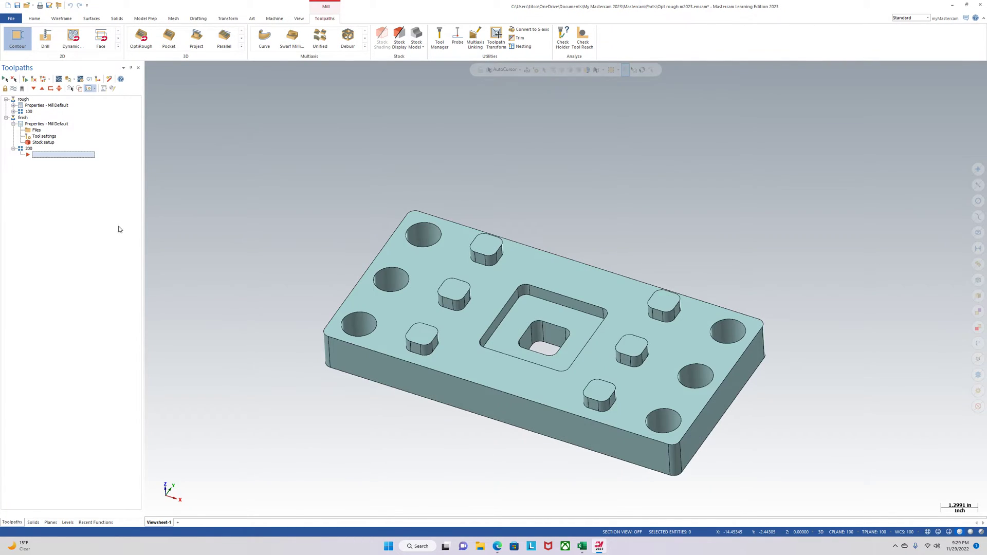
# Check the finish group's stock setup, collapse the rough group, and insert at the finish group's end
pyautogui.click(14, 112)
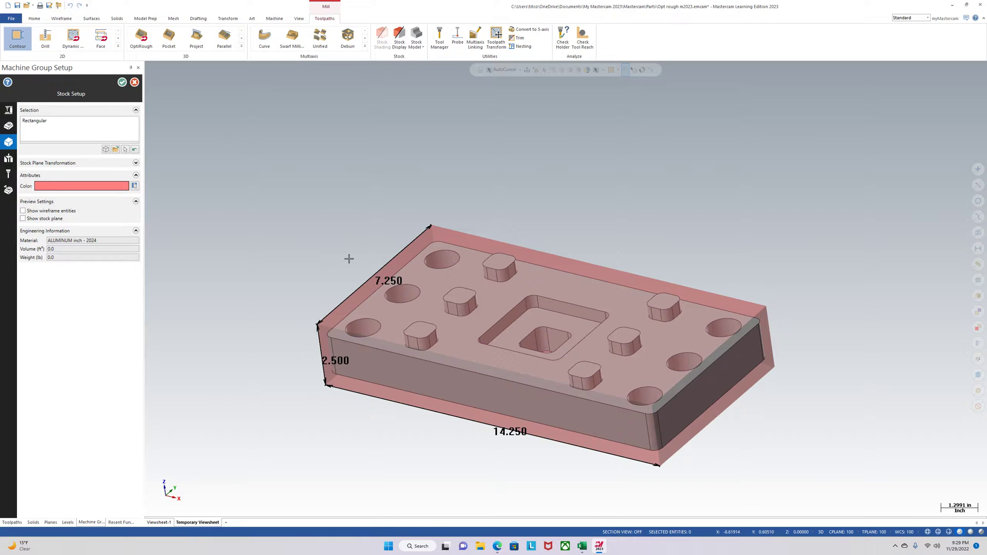
pyautogui.click(121, 83)
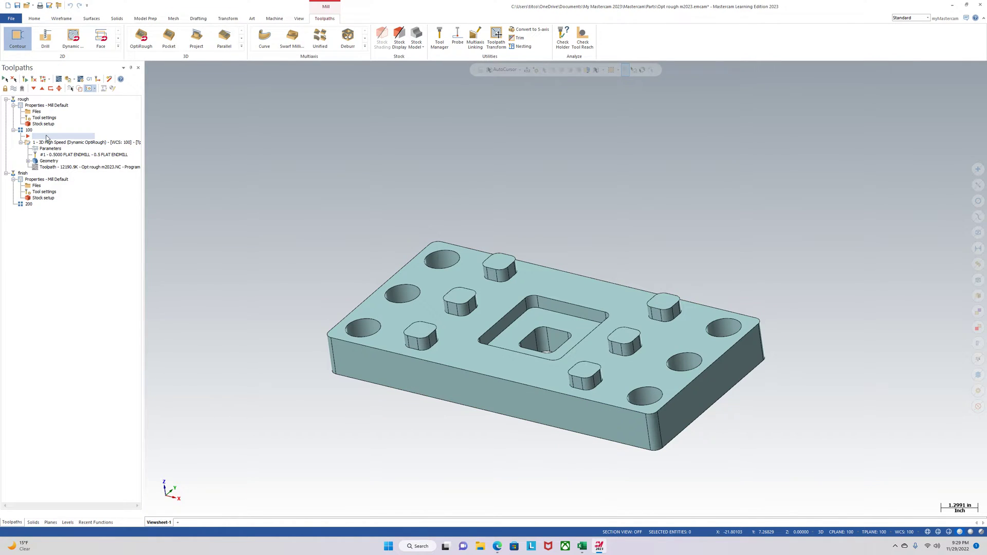
pyautogui.click(12, 88)
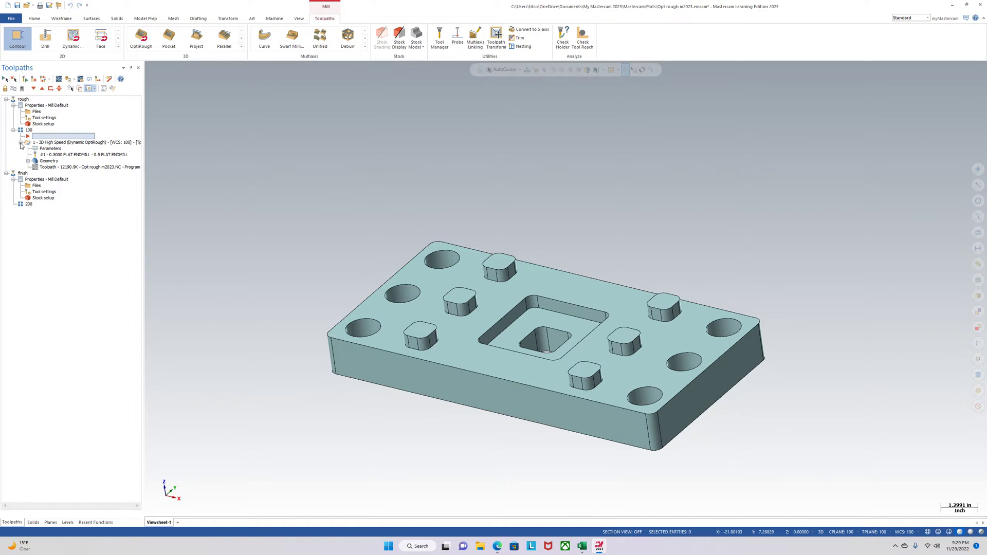
pyautogui.click(16, 130)
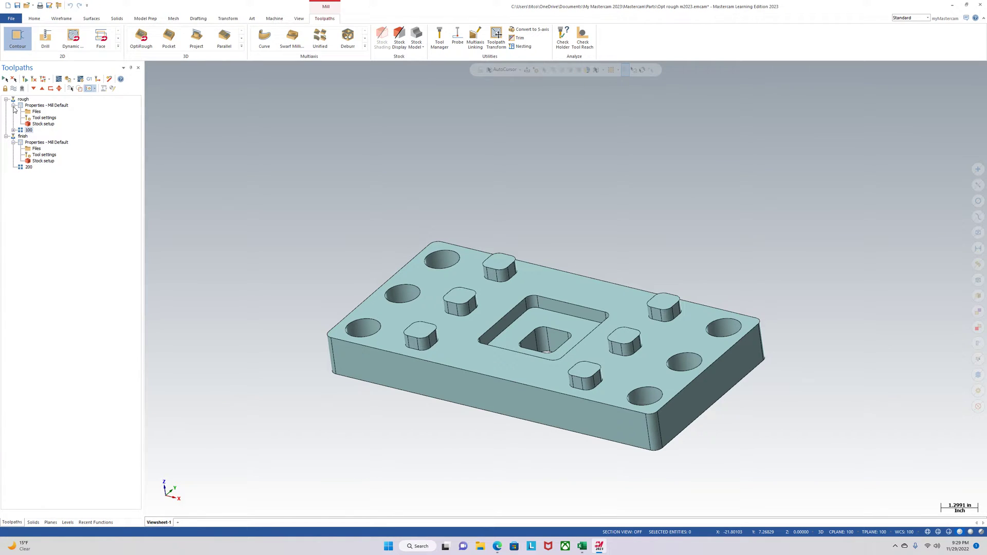
pyautogui.click(6, 105)
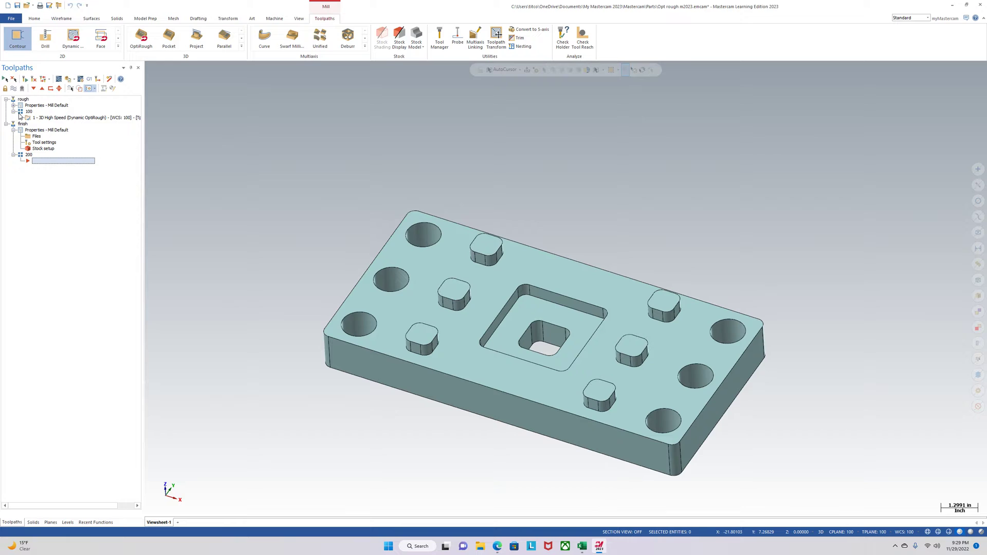
pyautogui.click(15, 112)
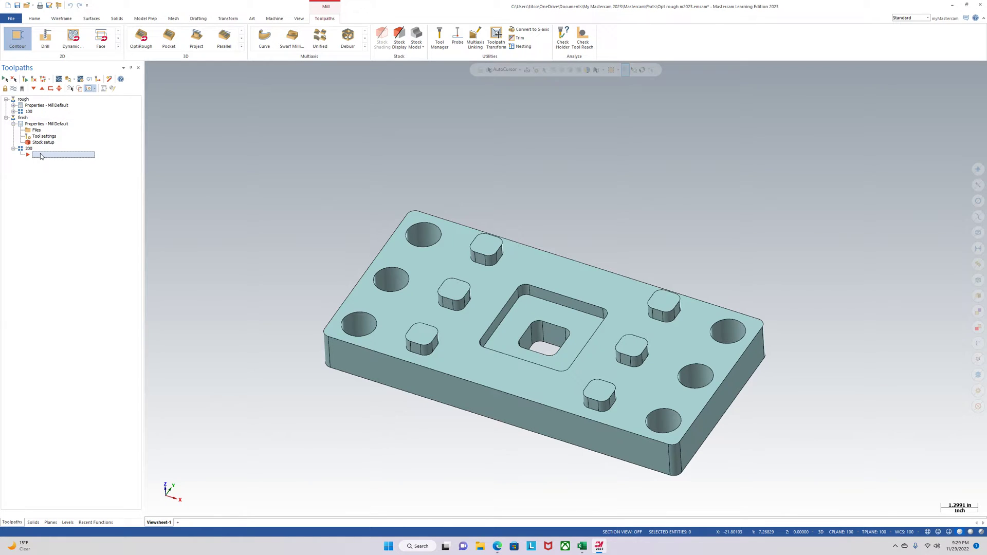
# Create a Stock Model operation with 14.25×7.25×2.25 stock sourced from the OptiRough operation
pyautogui.rightClick(63, 155)
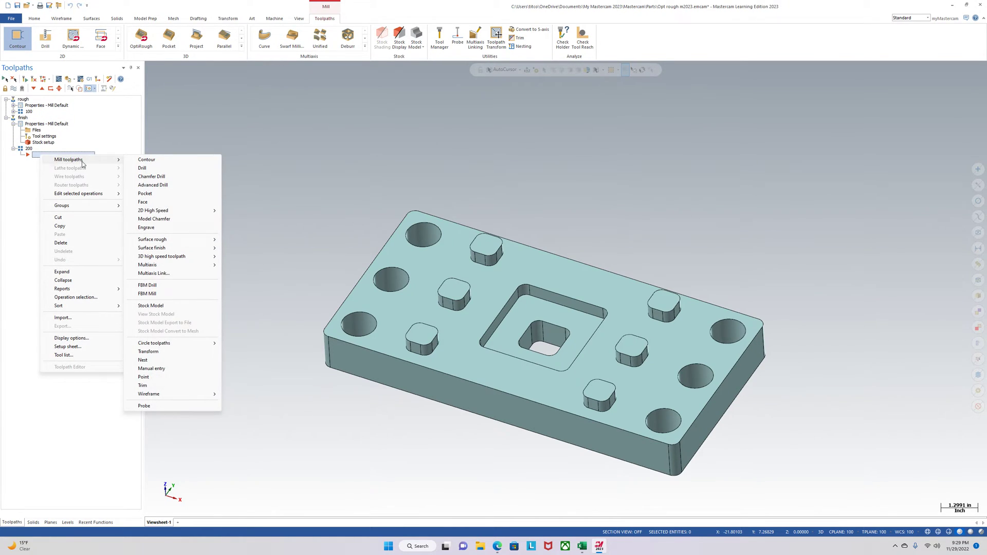
pyautogui.click(150, 306)
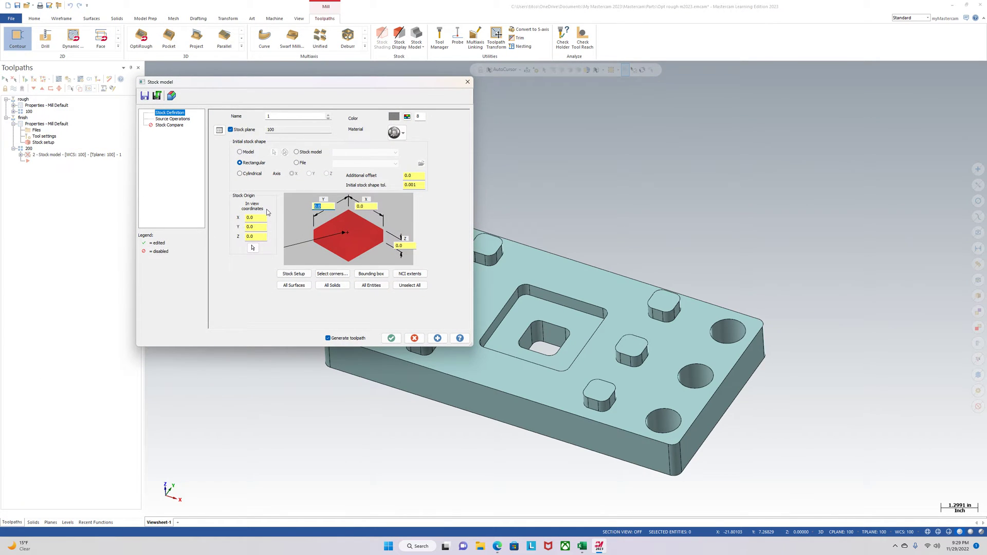
pyautogui.click(317, 206)
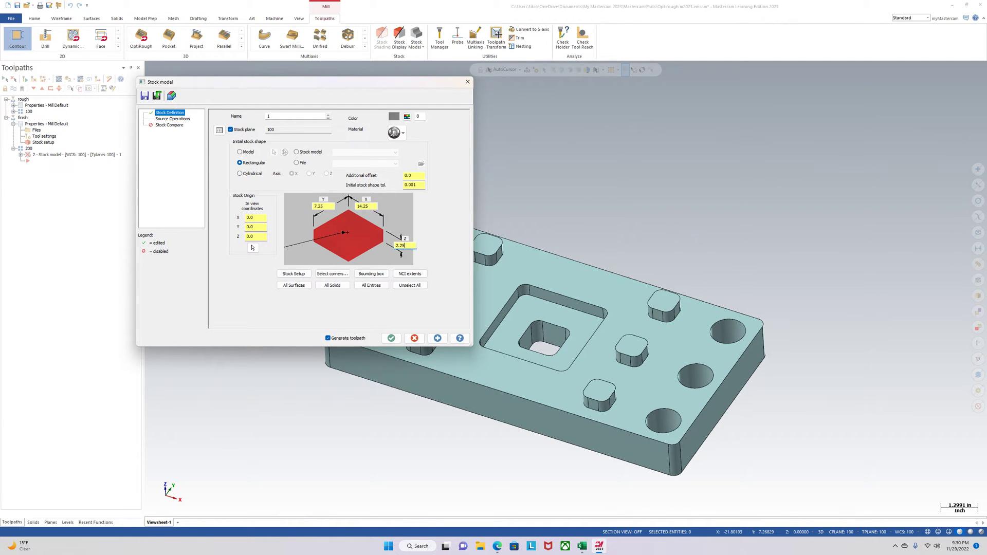
pyautogui.click(172, 119)
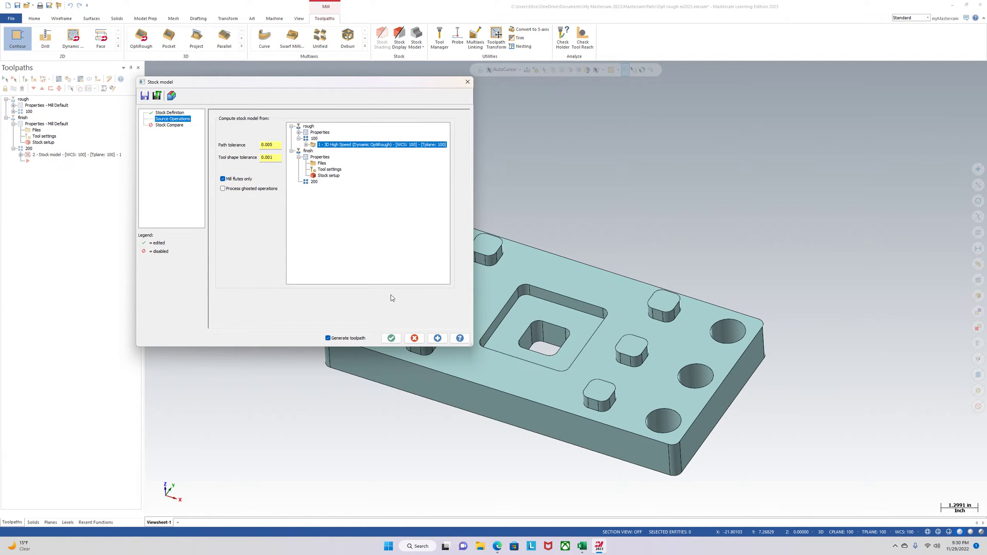
pyautogui.click(391, 339)
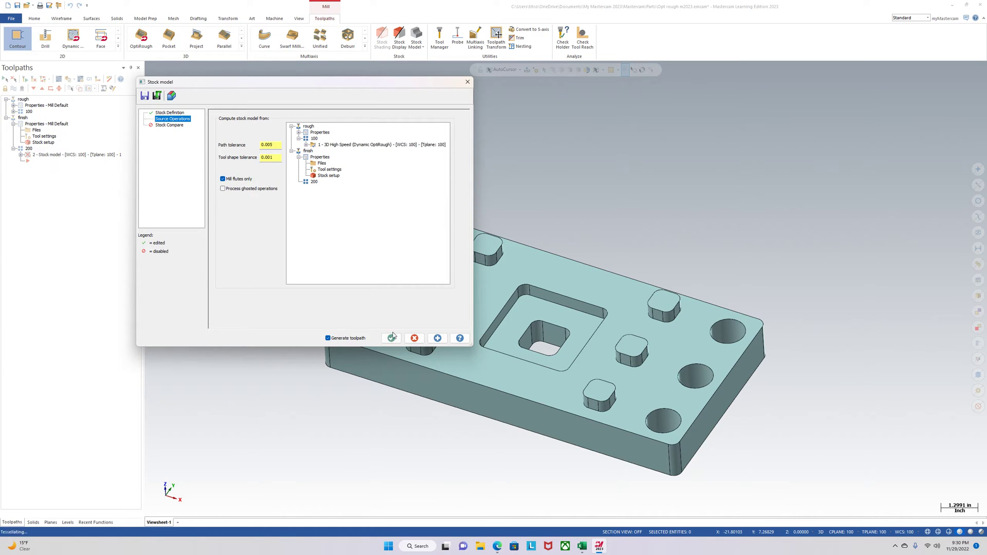
pyautogui.click(392, 338)
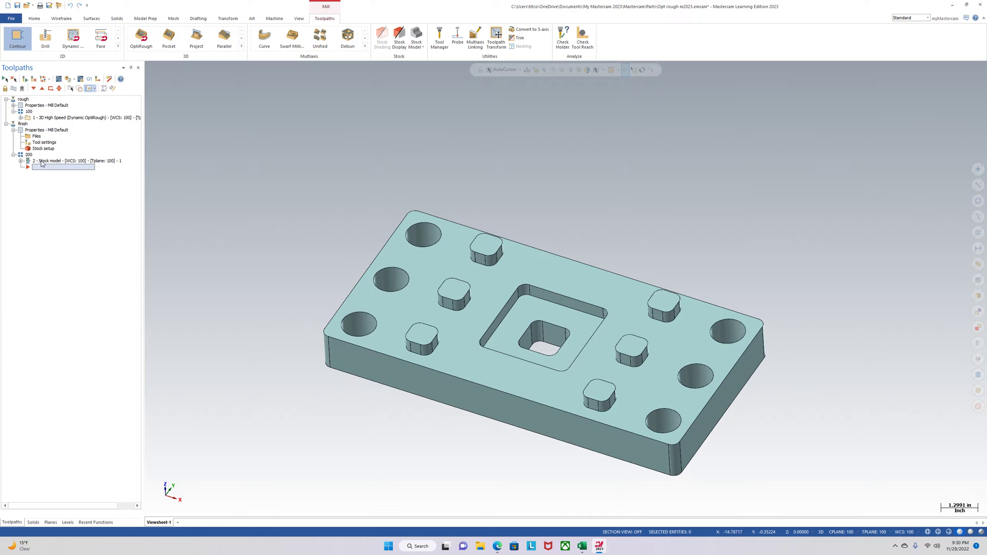
pyautogui.moveTo(54, 174)
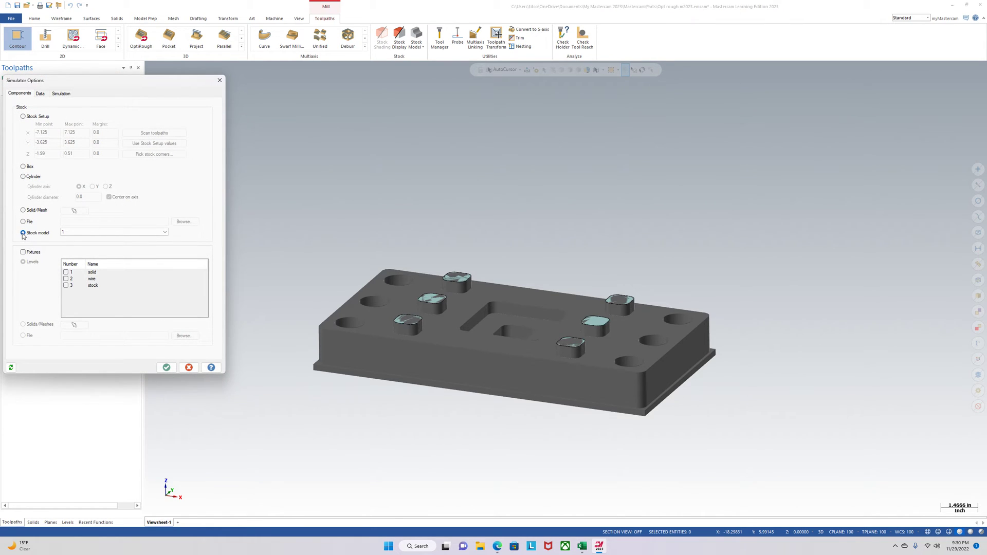
# Use the stock model as simulation stock and start a new 2D Contour toolpath
pyautogui.click(166, 367)
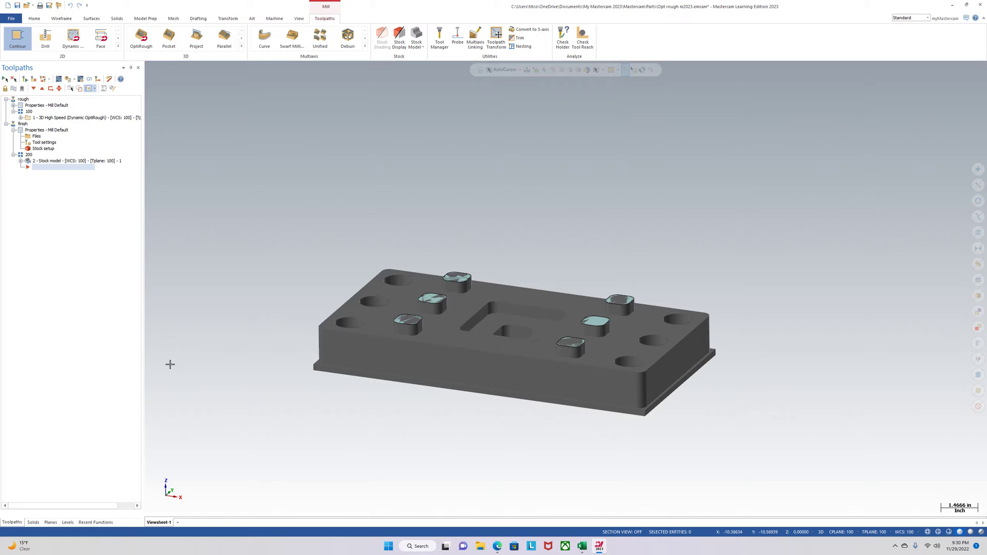
pyautogui.click(18, 38)
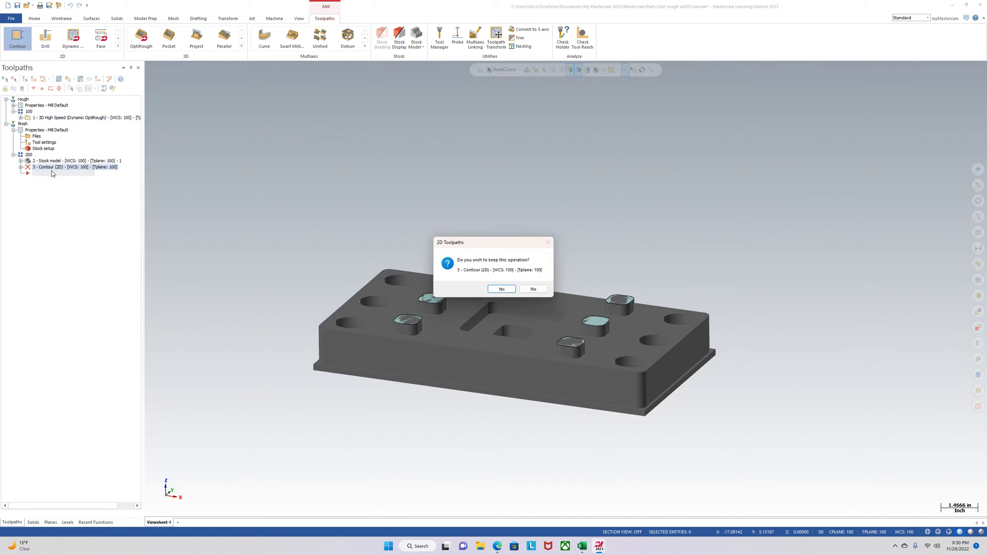
pyautogui.click(532, 289)
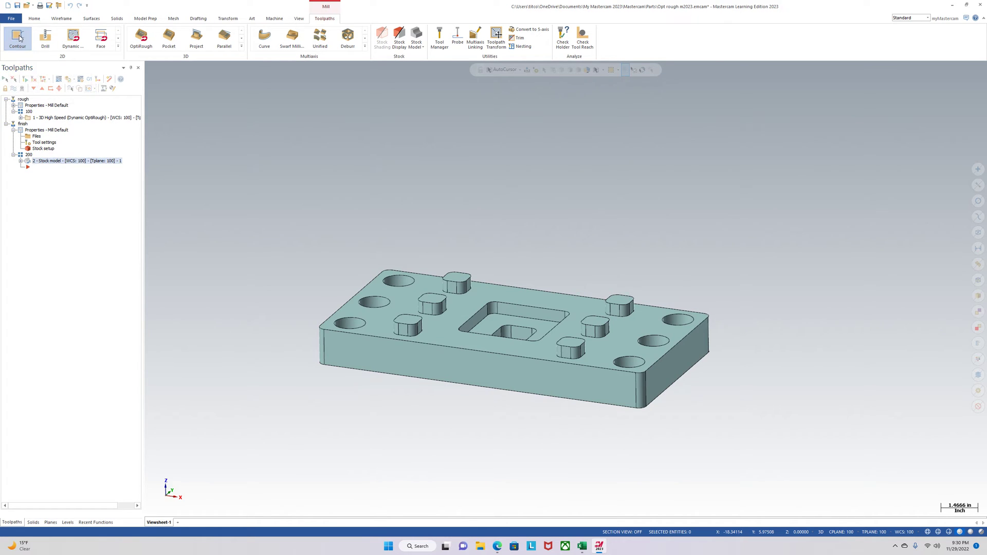
pyautogui.click(17, 37)
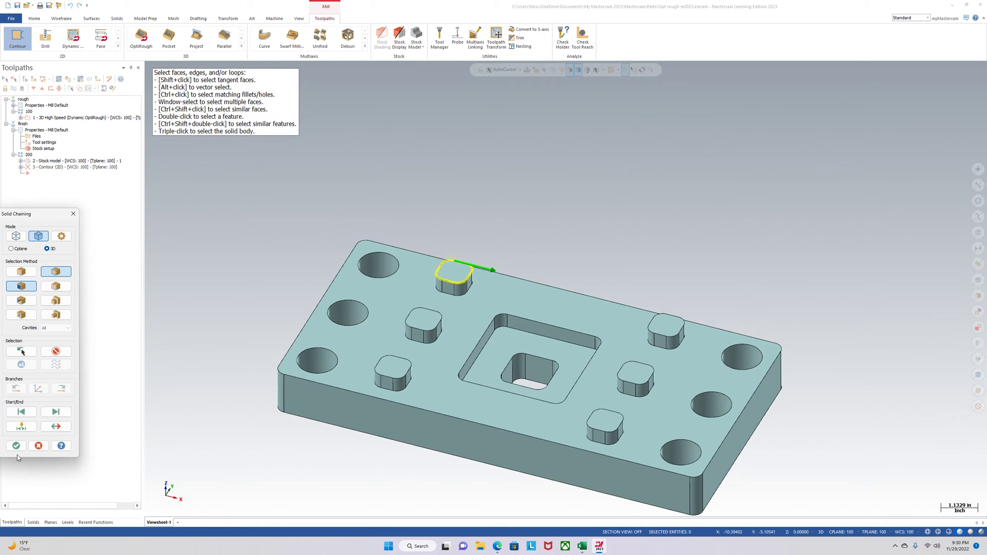
# Accept the boss chain, set contour depth to -0.5, review cut parameters and tool, and generate
pyautogui.click(16, 446)
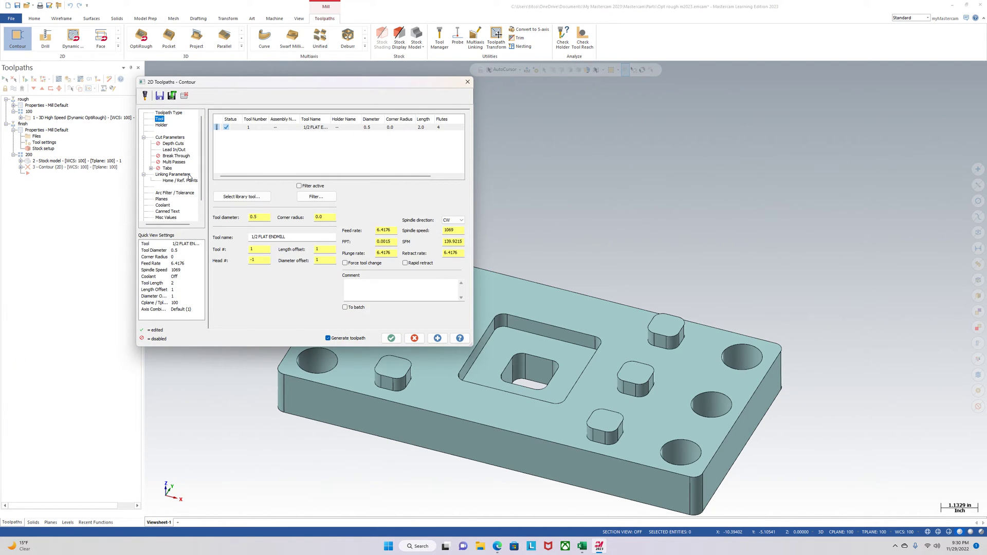
pyautogui.moveTo(383, 329)
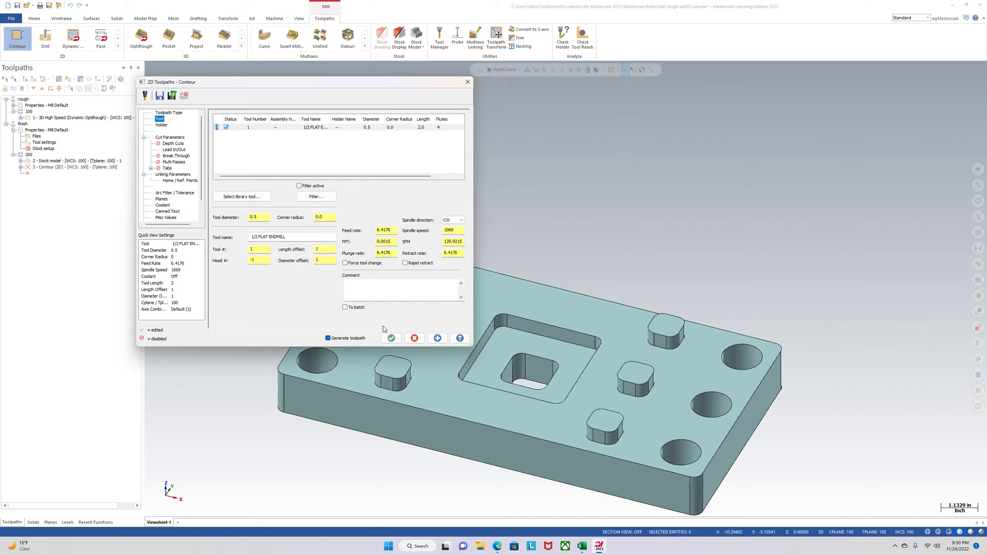
pyautogui.click(175, 175)
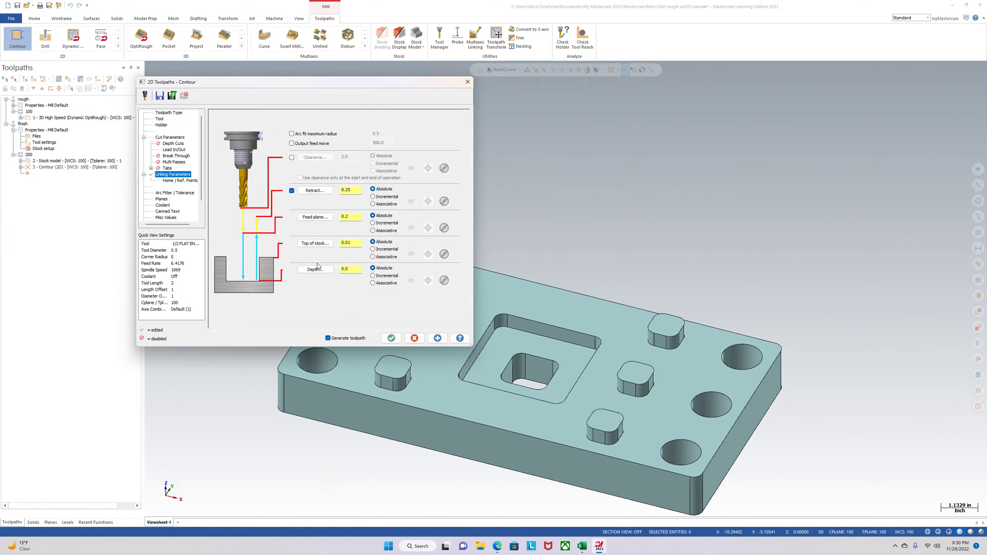
pyautogui.write('-0.5')
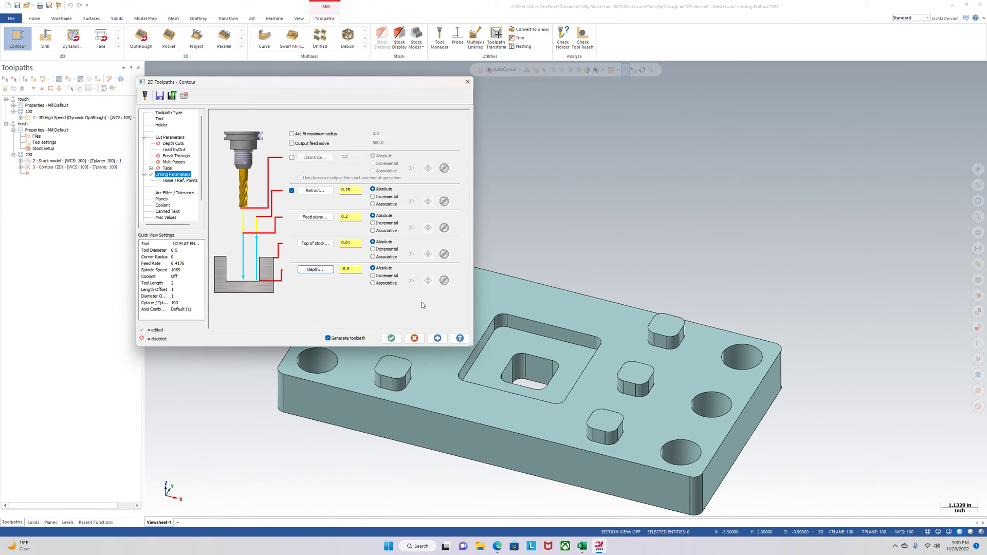
pyautogui.click(170, 137)
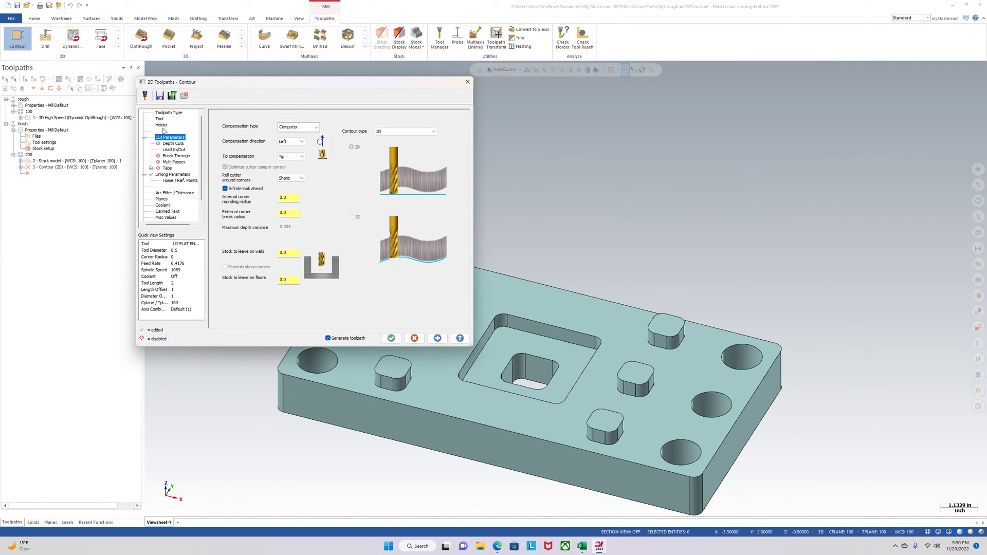
pyautogui.click(159, 119)
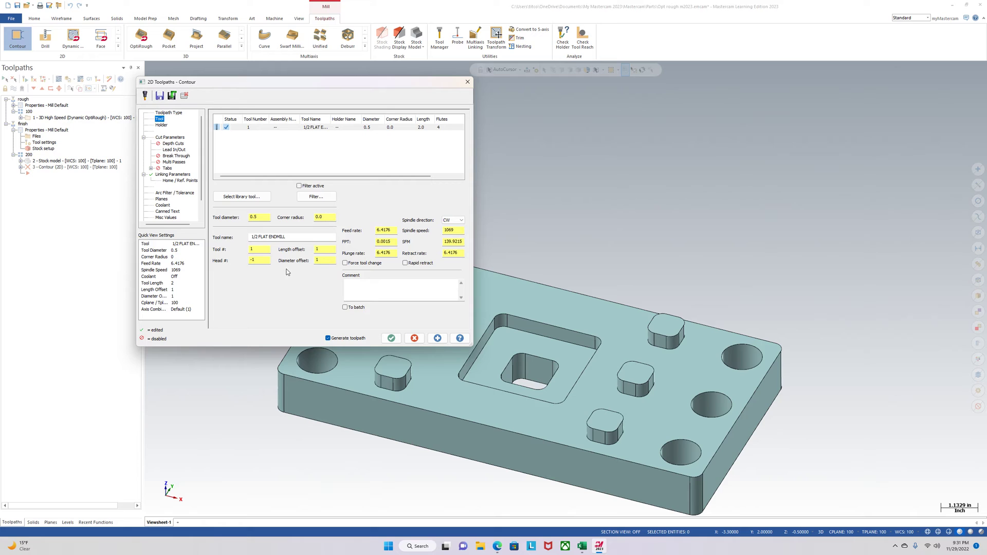
pyautogui.click(169, 137)
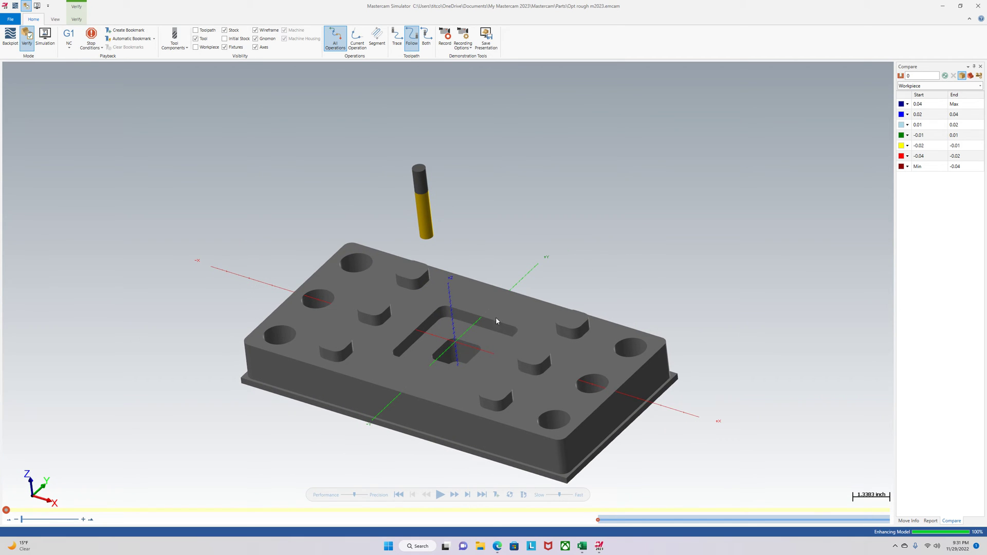
pyautogui.moveTo(643, 202)
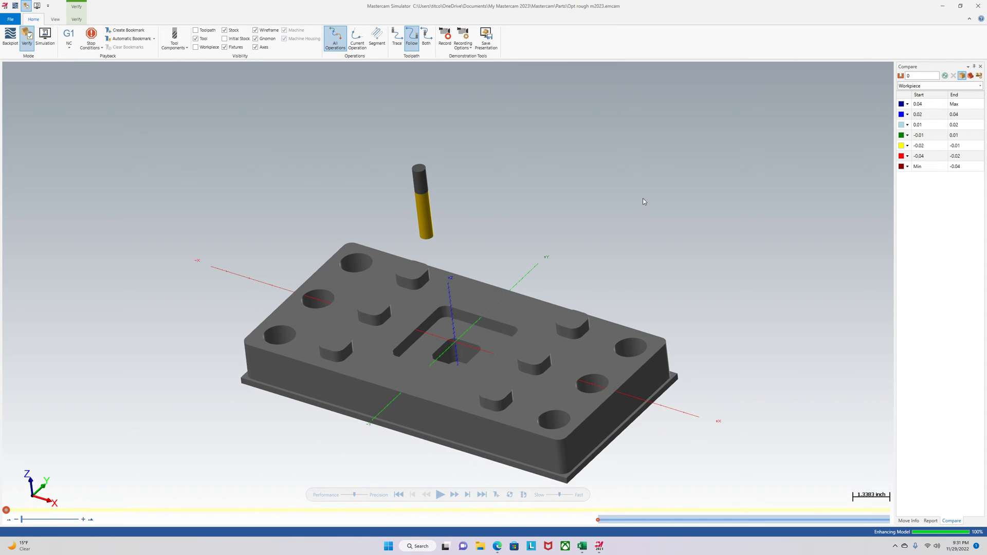
pyautogui.moveTo(488, 326)
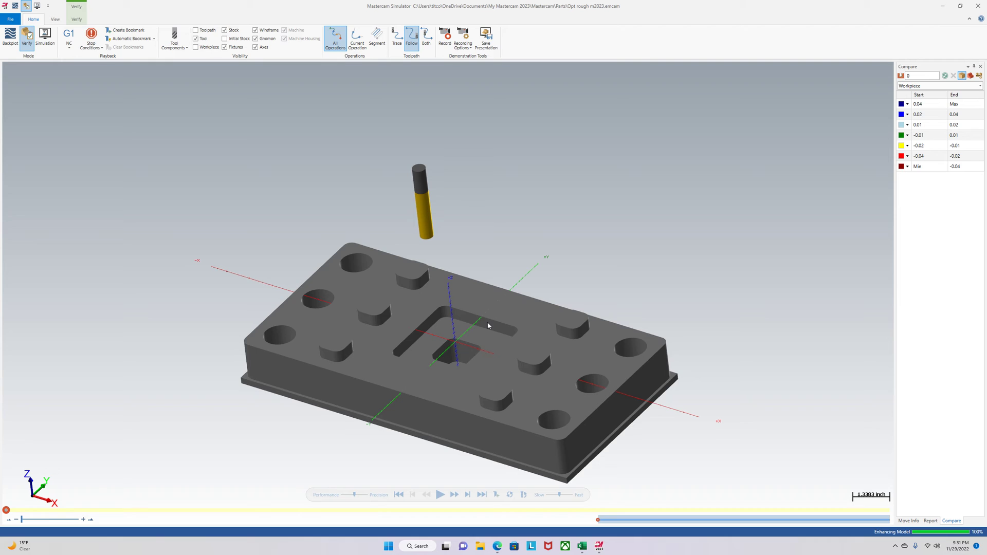
pyautogui.moveTo(814, 166)
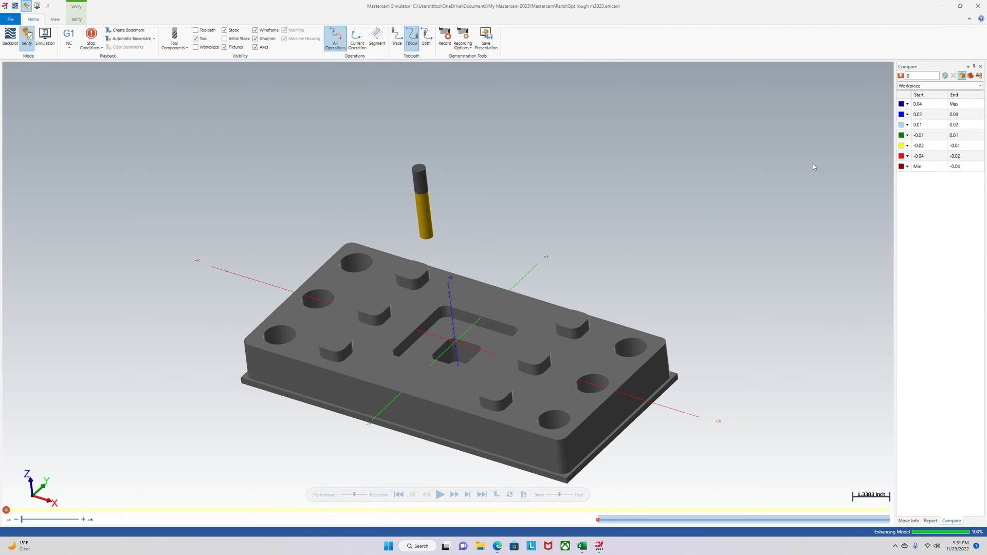
pyautogui.moveTo(937, 81)
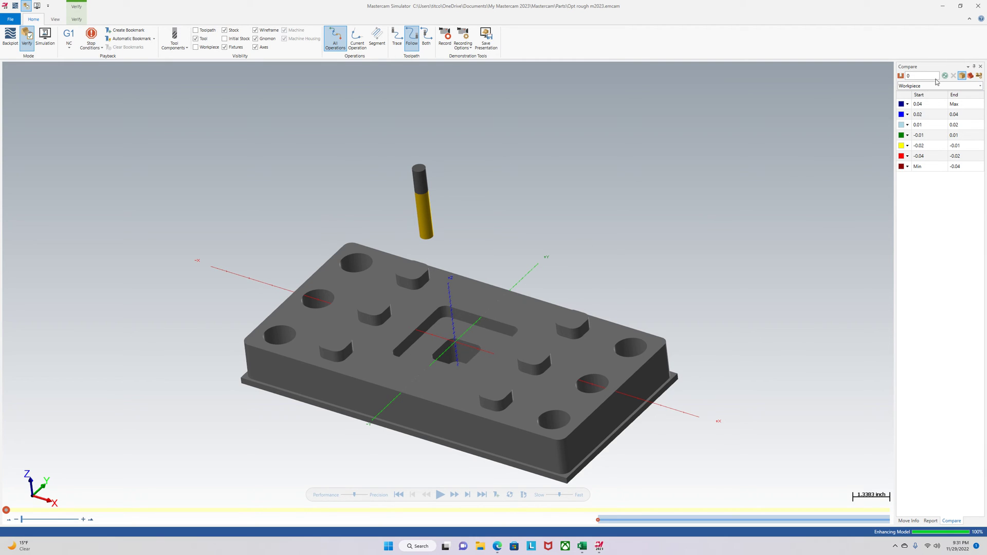
# Apply compare colours, play the boss contour simulation to the end, and close Simulator
pyautogui.click(945, 75)
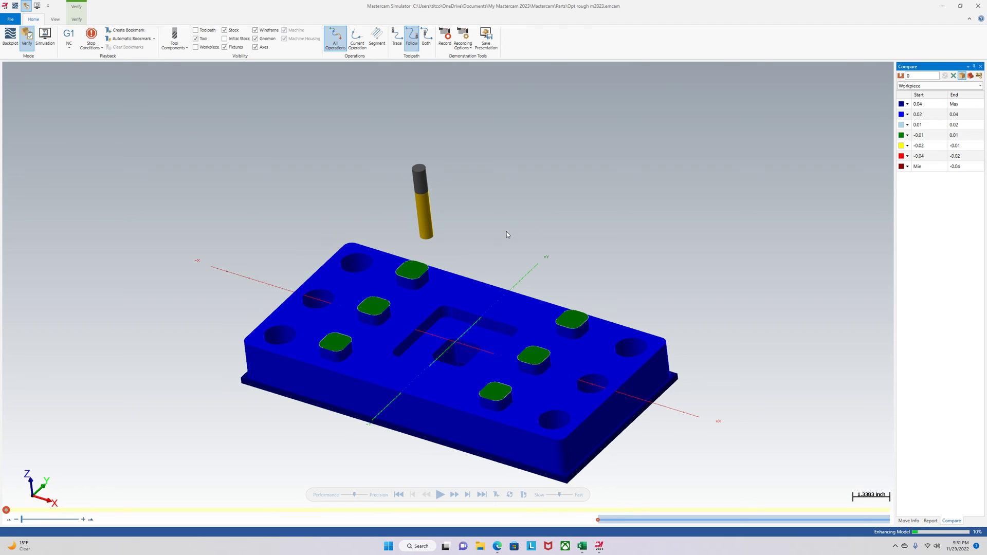
pyautogui.click(441, 494)
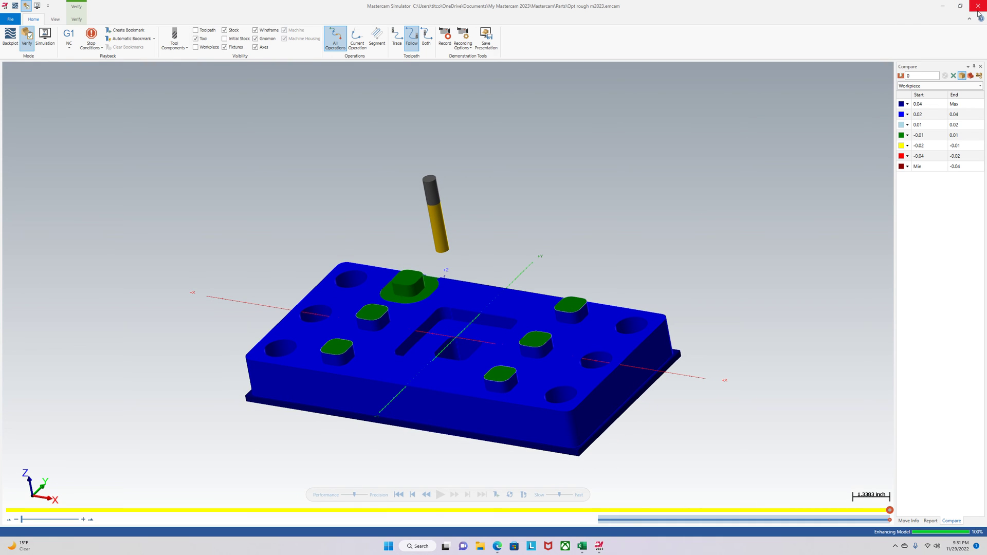
pyautogui.click(979, 6)
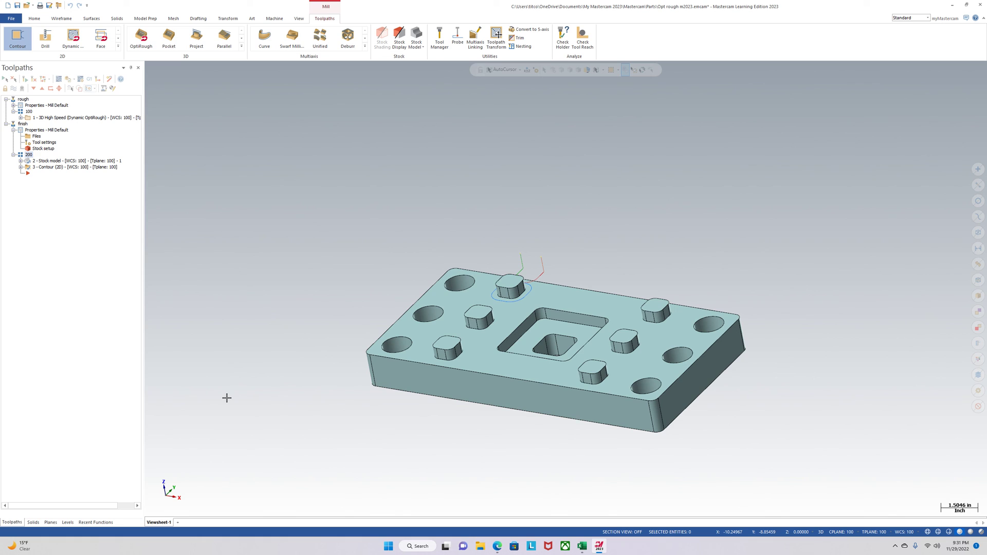
pyautogui.moveTo(227, 398)
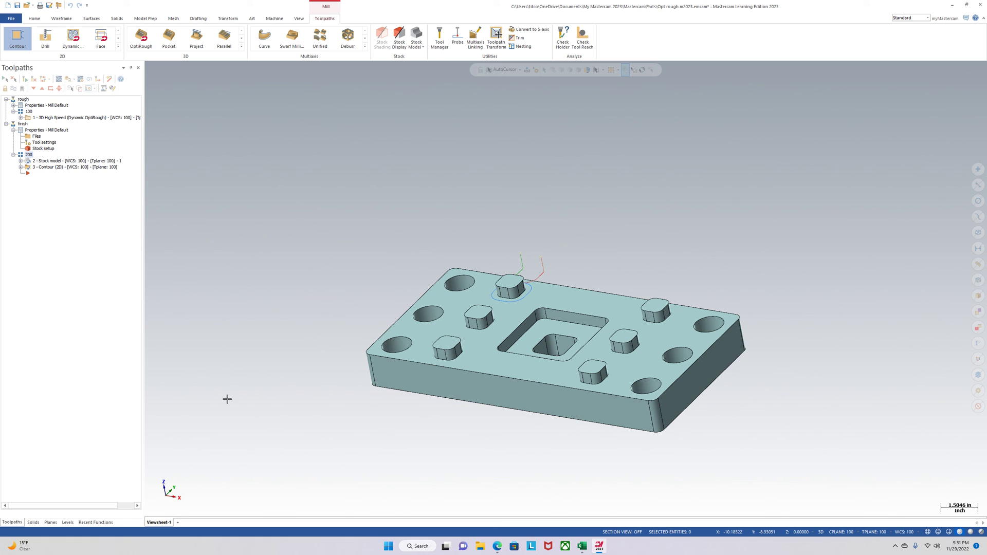